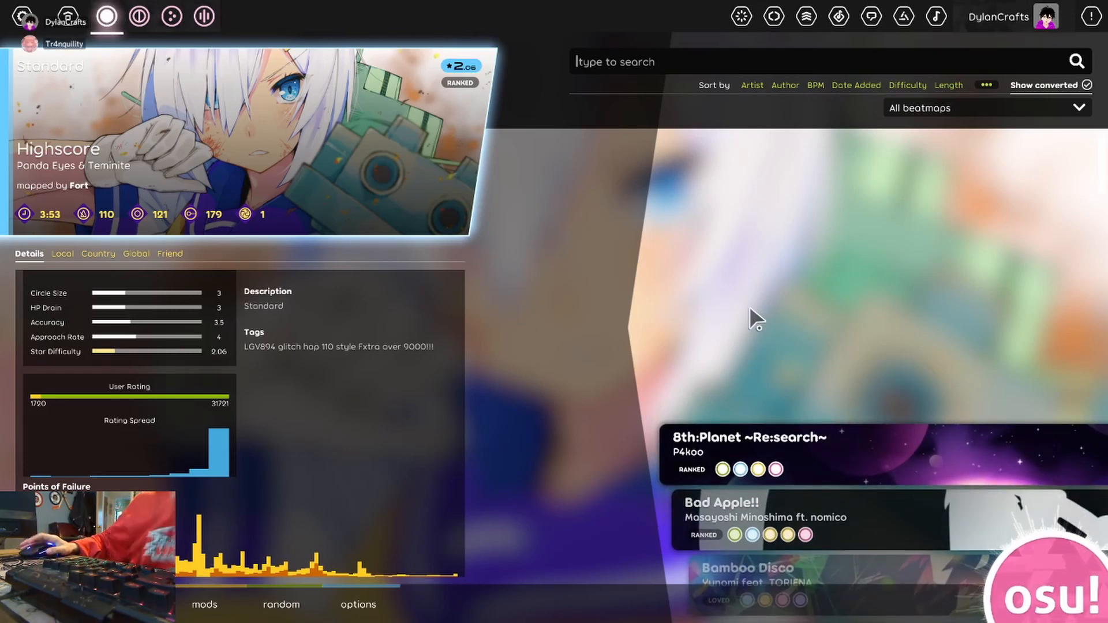
mouse_move(840, 363)
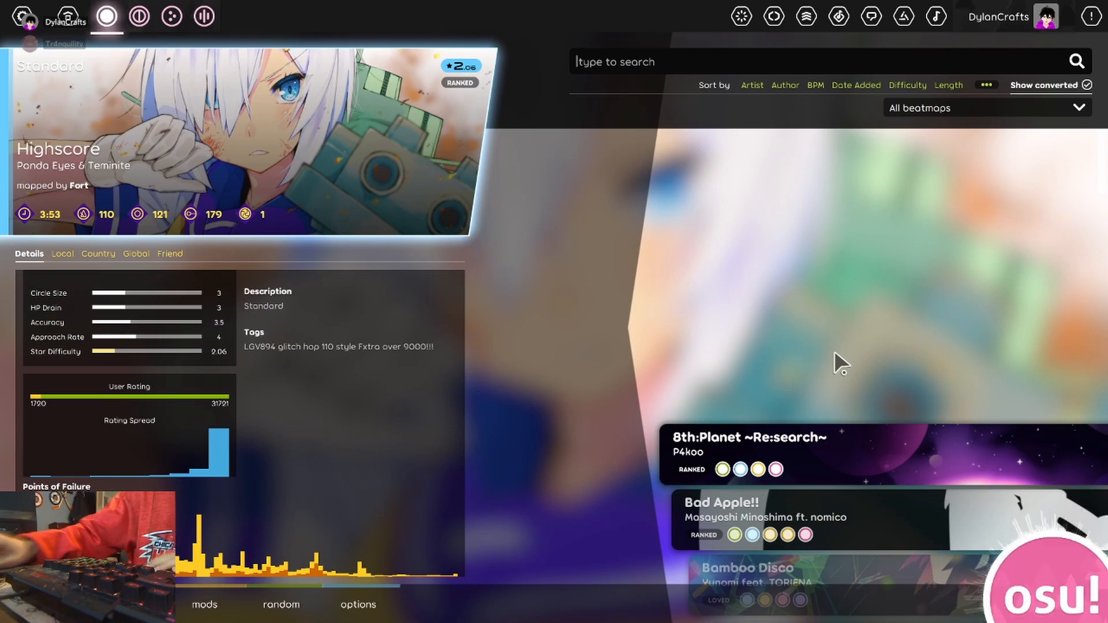
- Scroll the song carousel to the Highscore beatmap set and expand its difficulty list
scroll(up, 3)
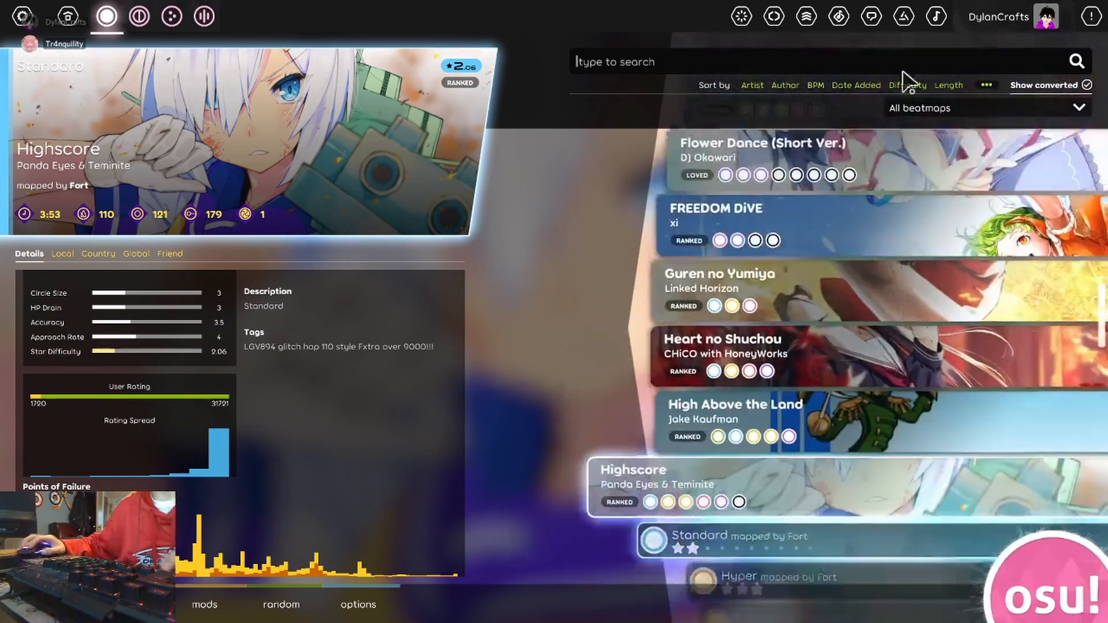
click(936, 15)
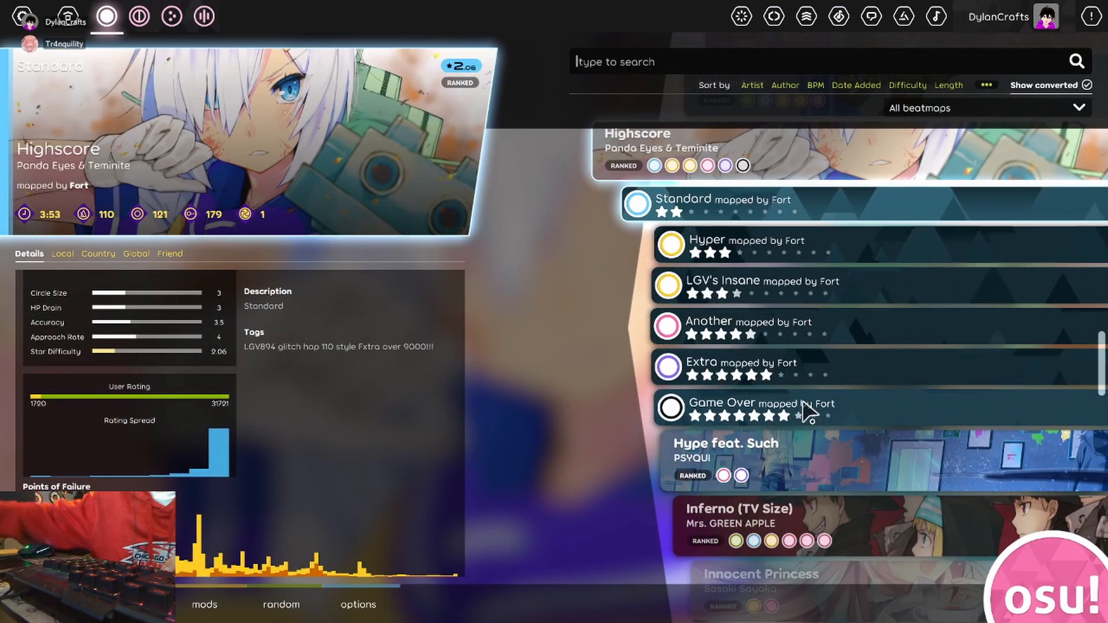
mouse_move(779, 433)
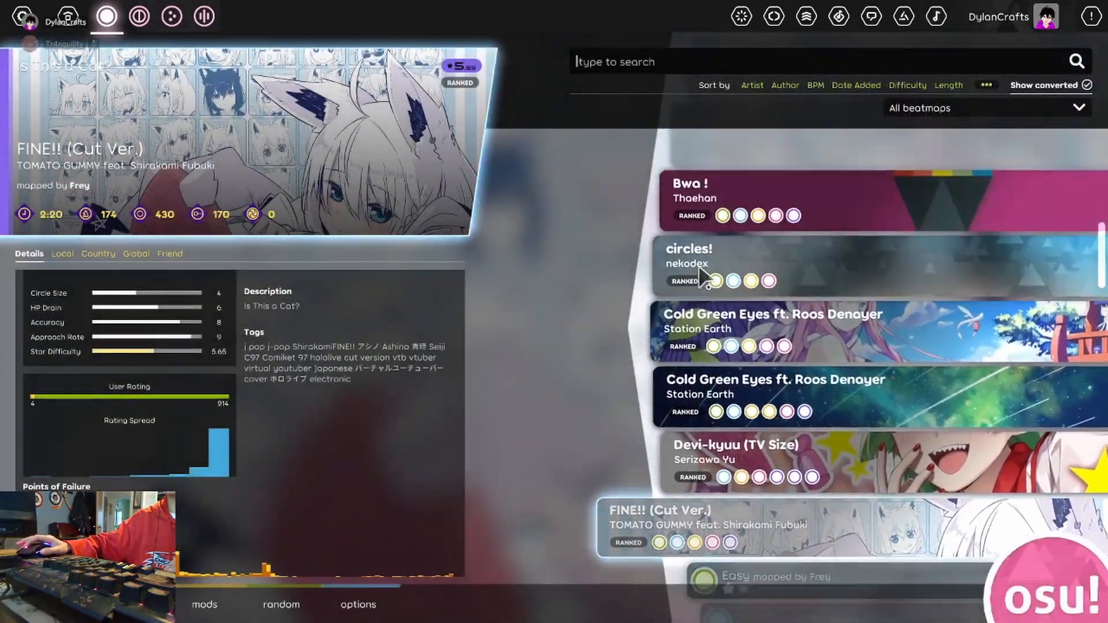
scroll(up, 3)
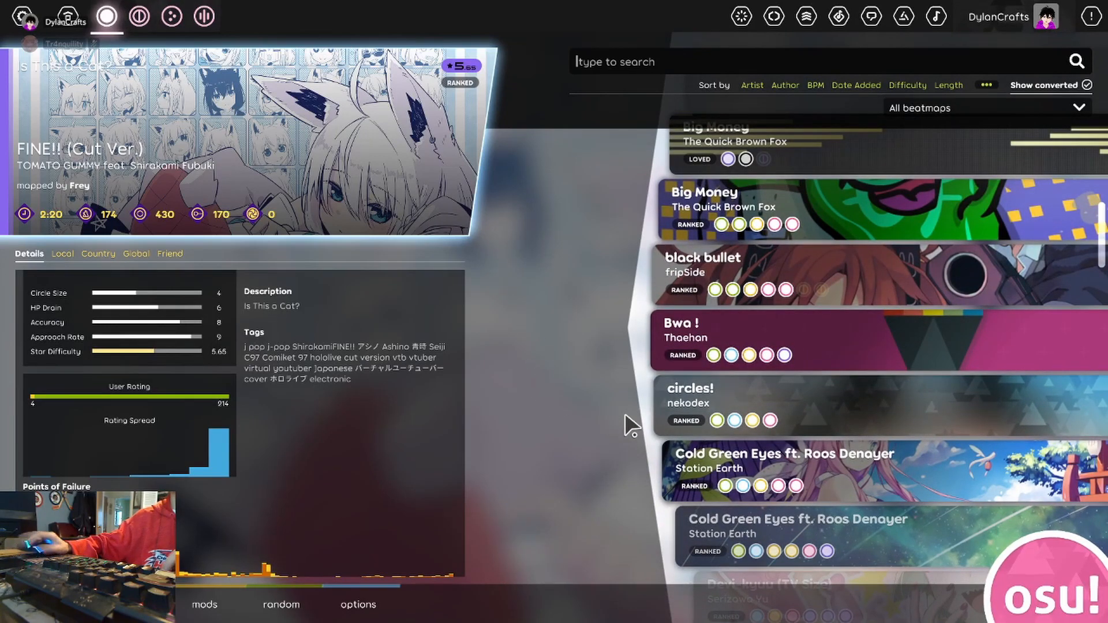
mouse_move(540, 417)
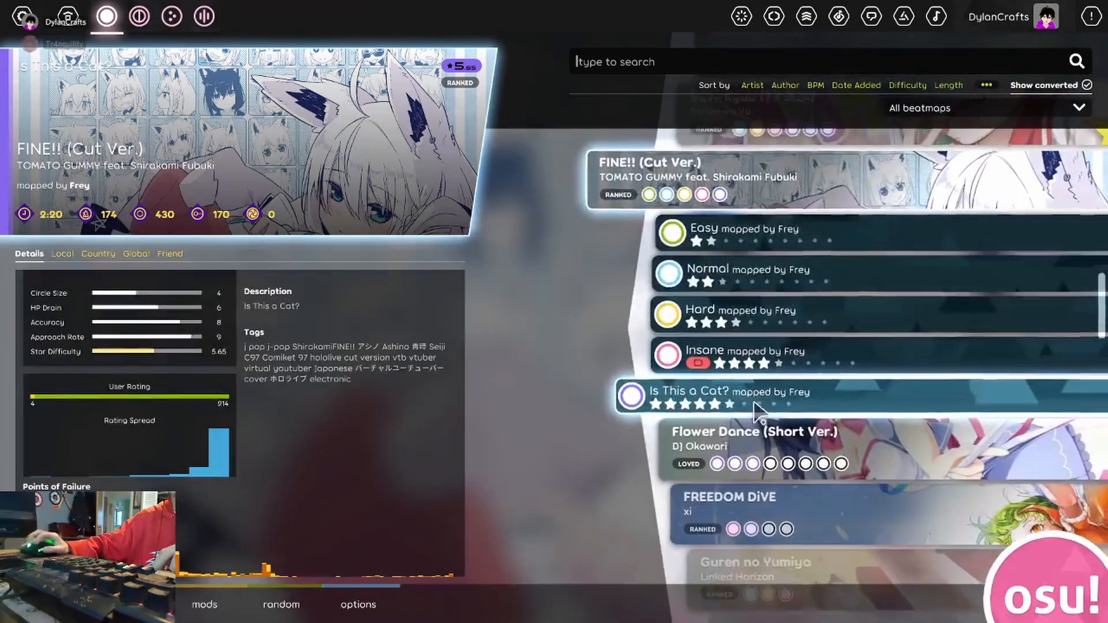
scroll(down, 3)
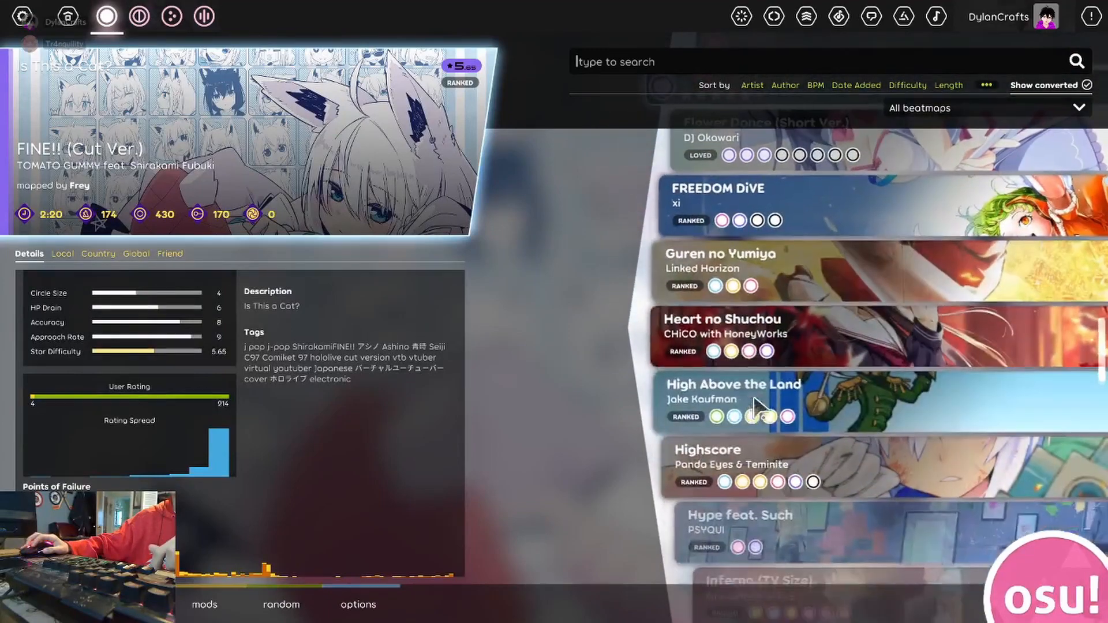
scroll(down, 3)
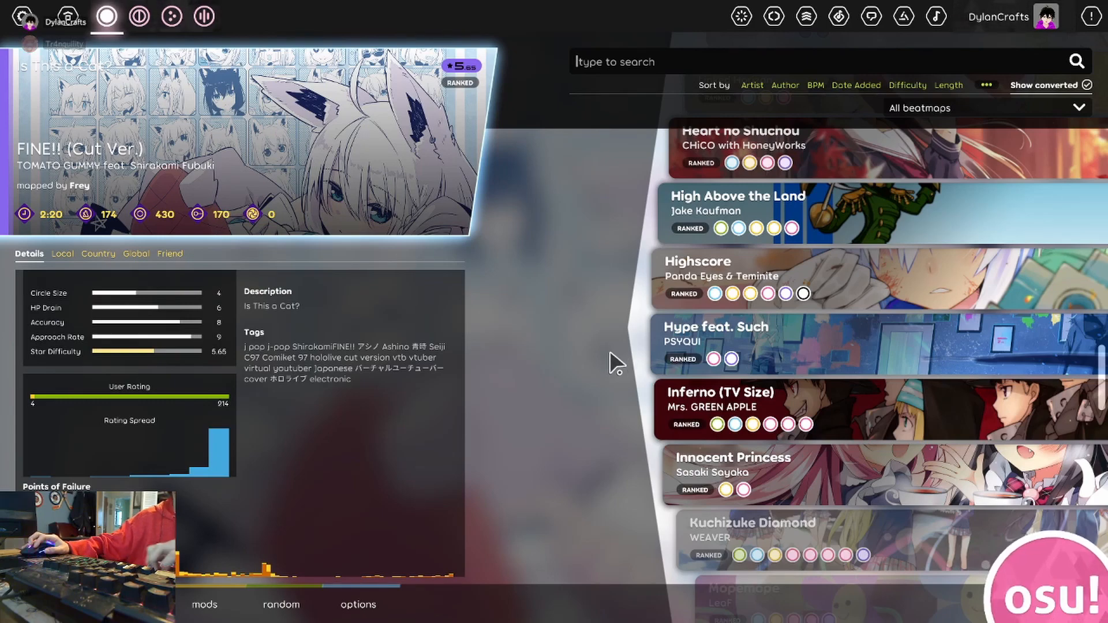
mouse_move(579, 379)
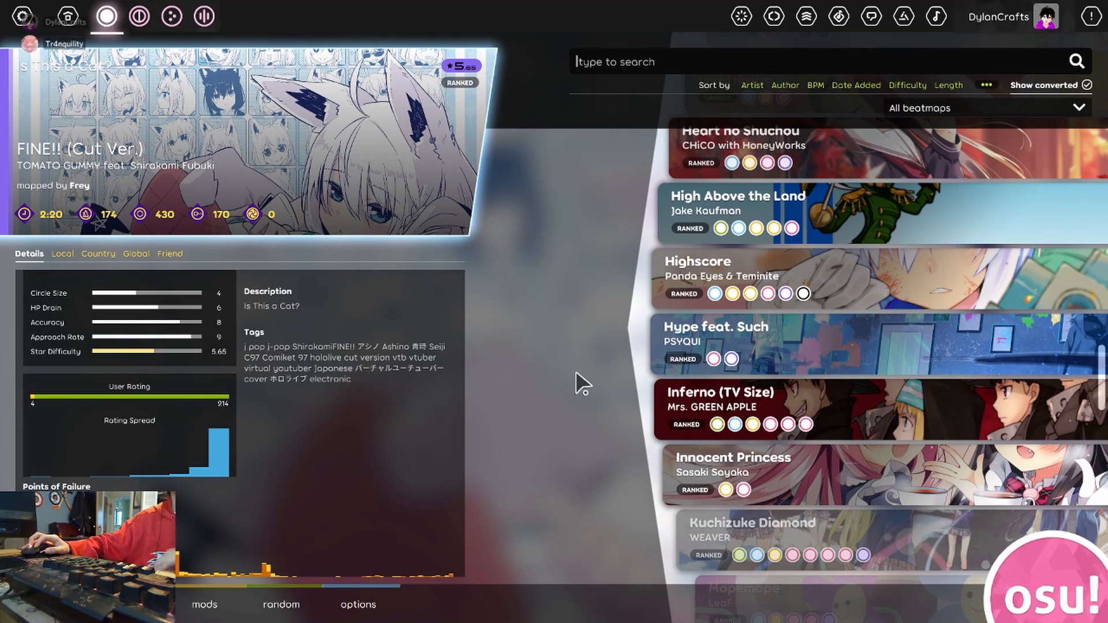
scroll(up, 3)
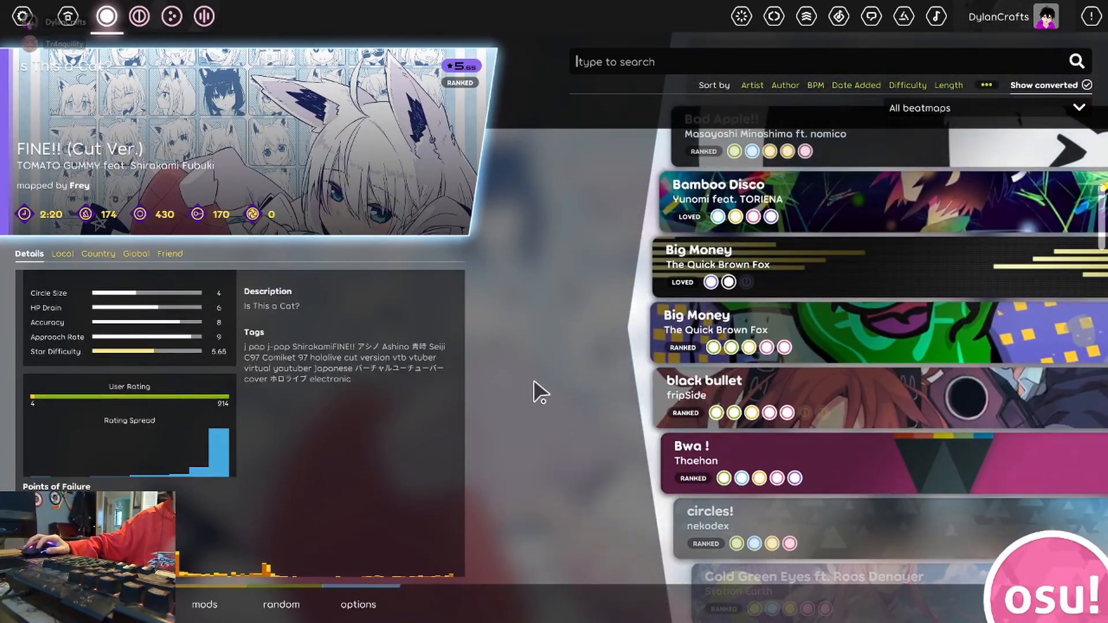
mouse_move(619, 389)
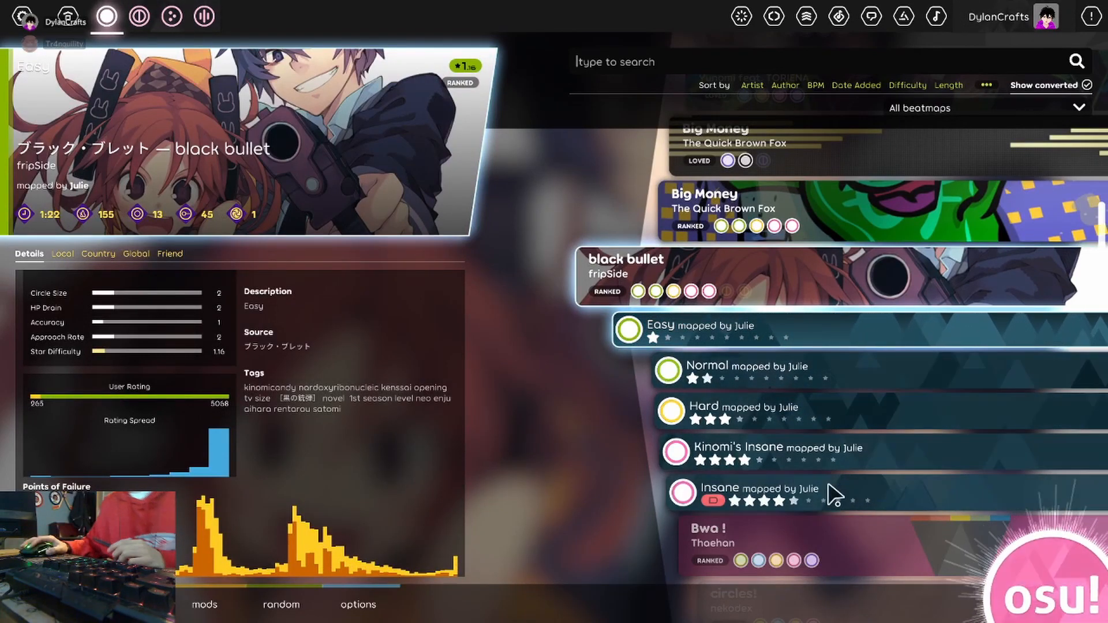
click(742, 495)
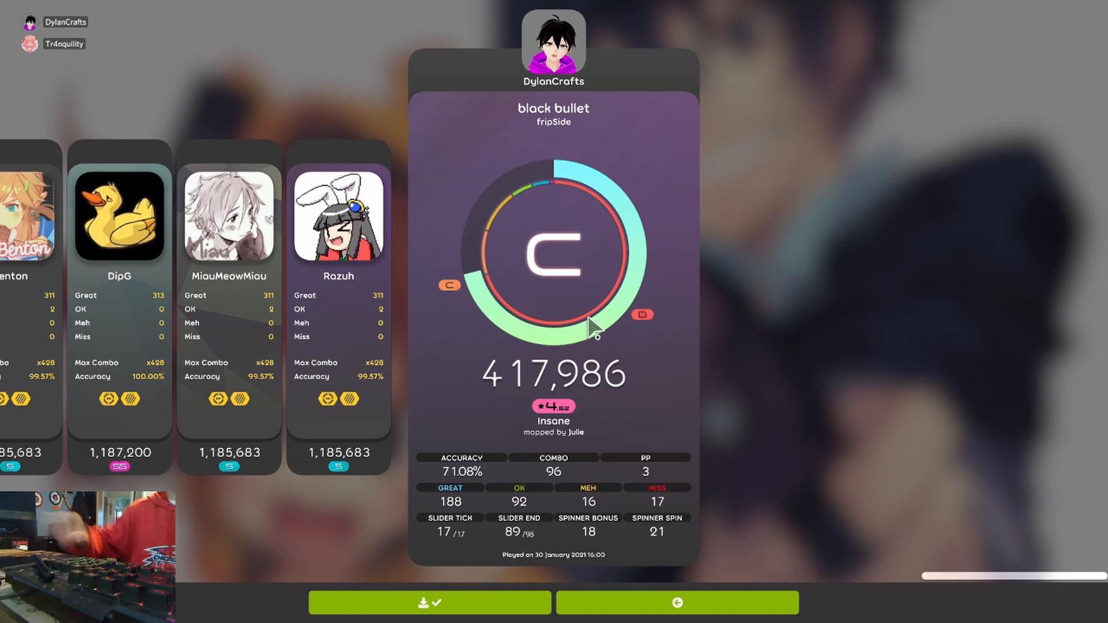
mouse_move(590, 329)
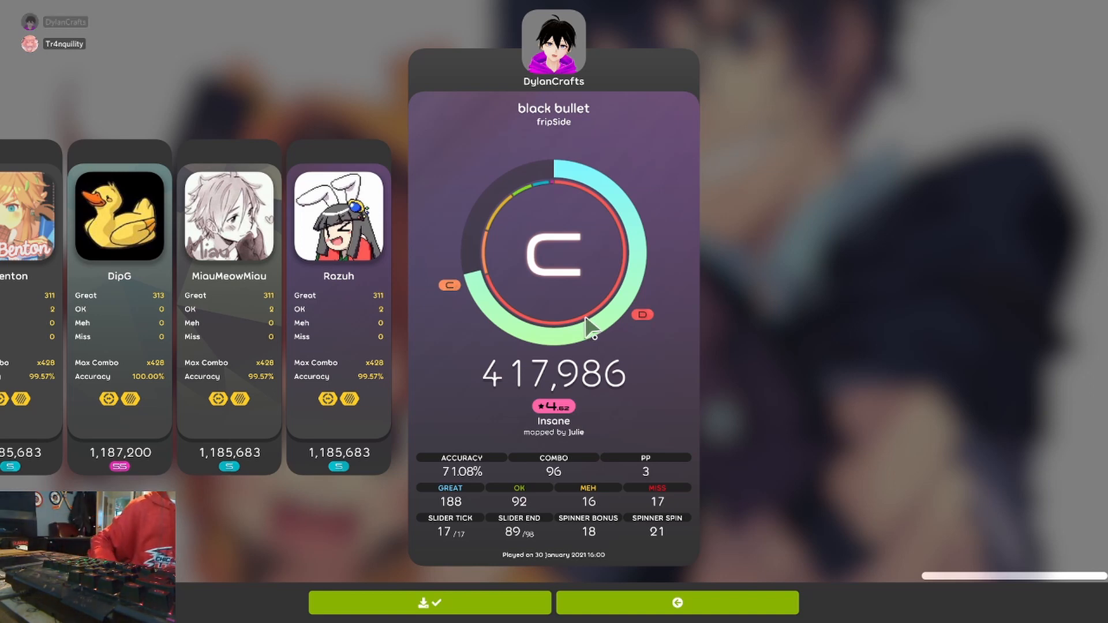